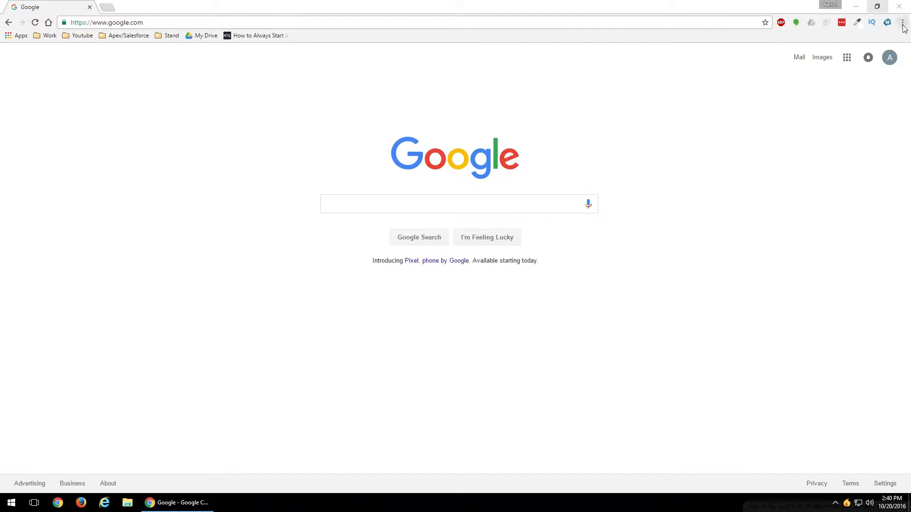
mouse_move(904, 22)
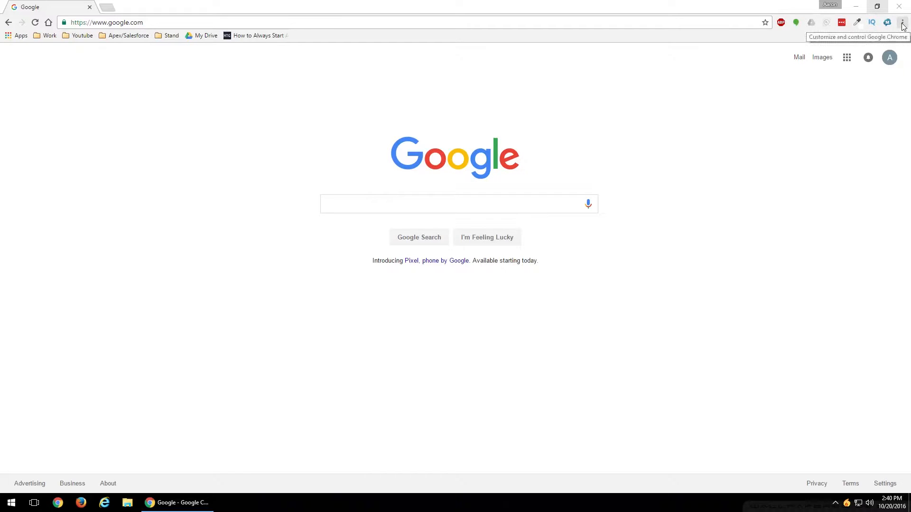
- Untick Show bookmarks bar from the Chrome menu's Bookmarks options so the bar hides
click(902, 22)
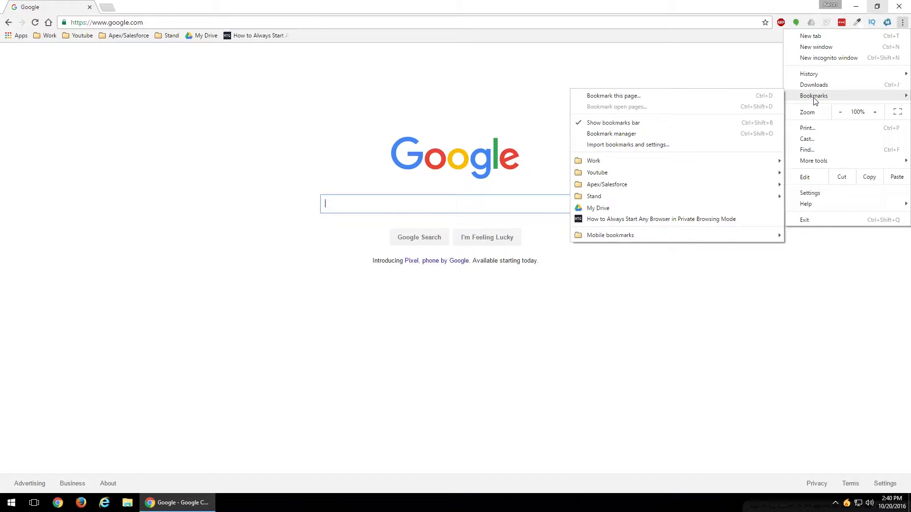
mouse_move(613, 95)
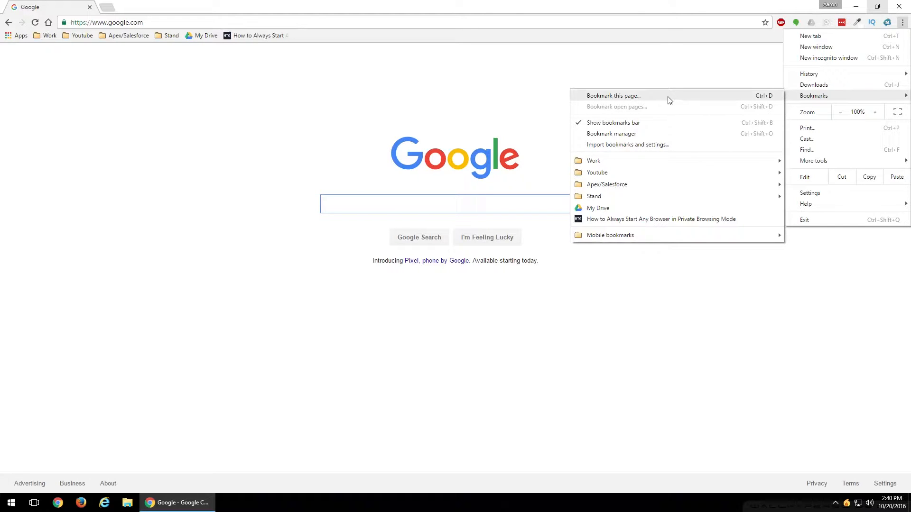
mouse_move(612, 123)
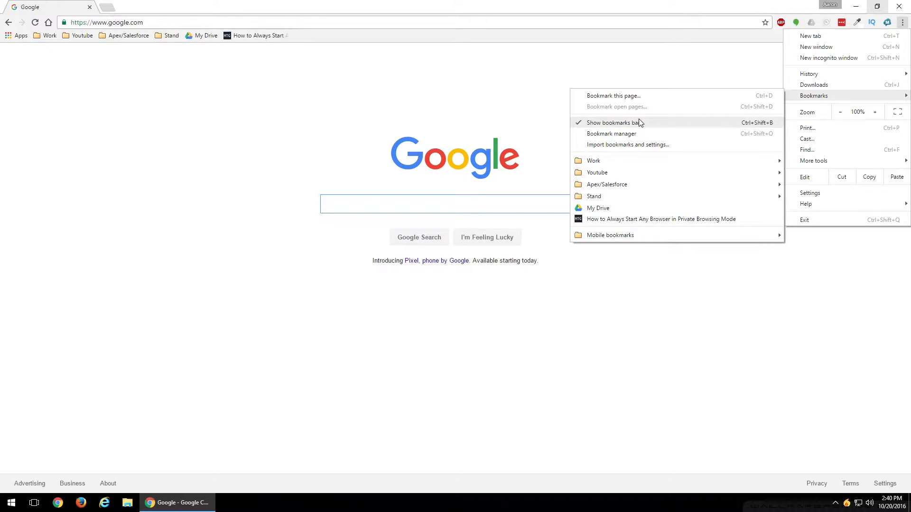
mouse_move(614, 129)
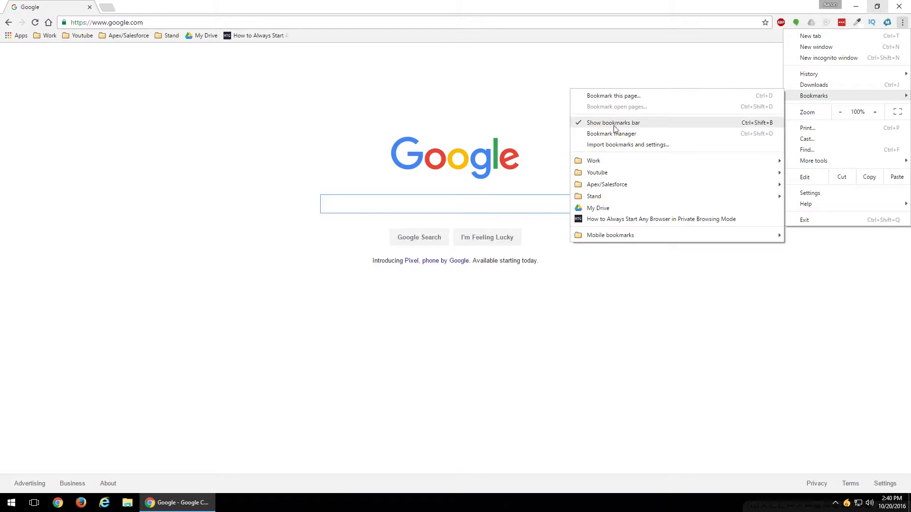
mouse_move(619, 129)
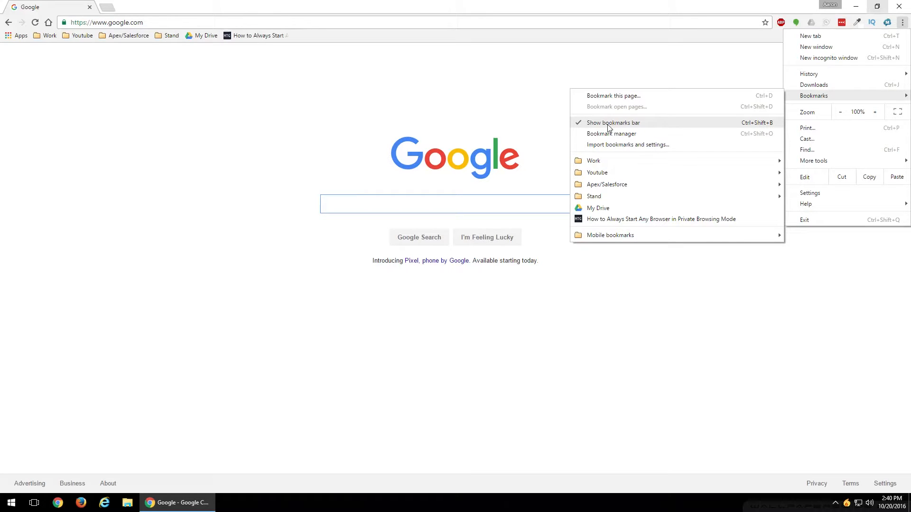
mouse_move(742, 126)
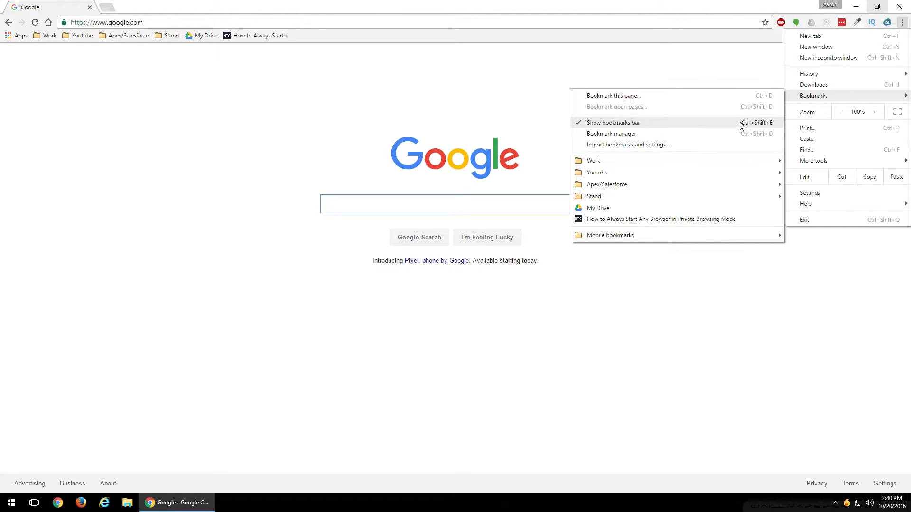
mouse_move(757, 127)
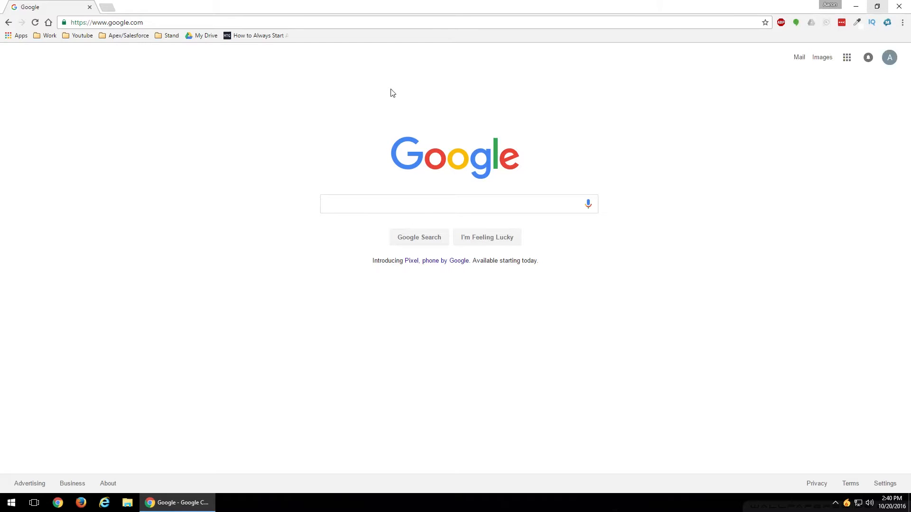
scroll(down, 3)
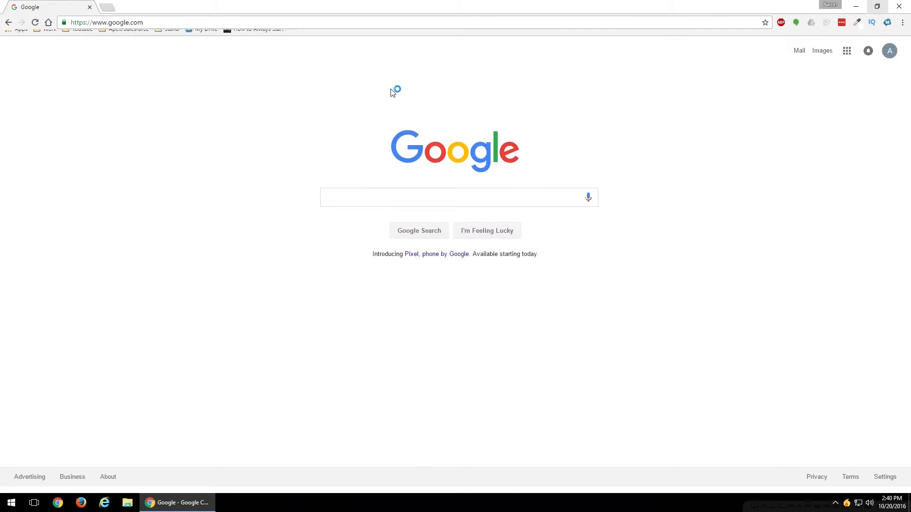